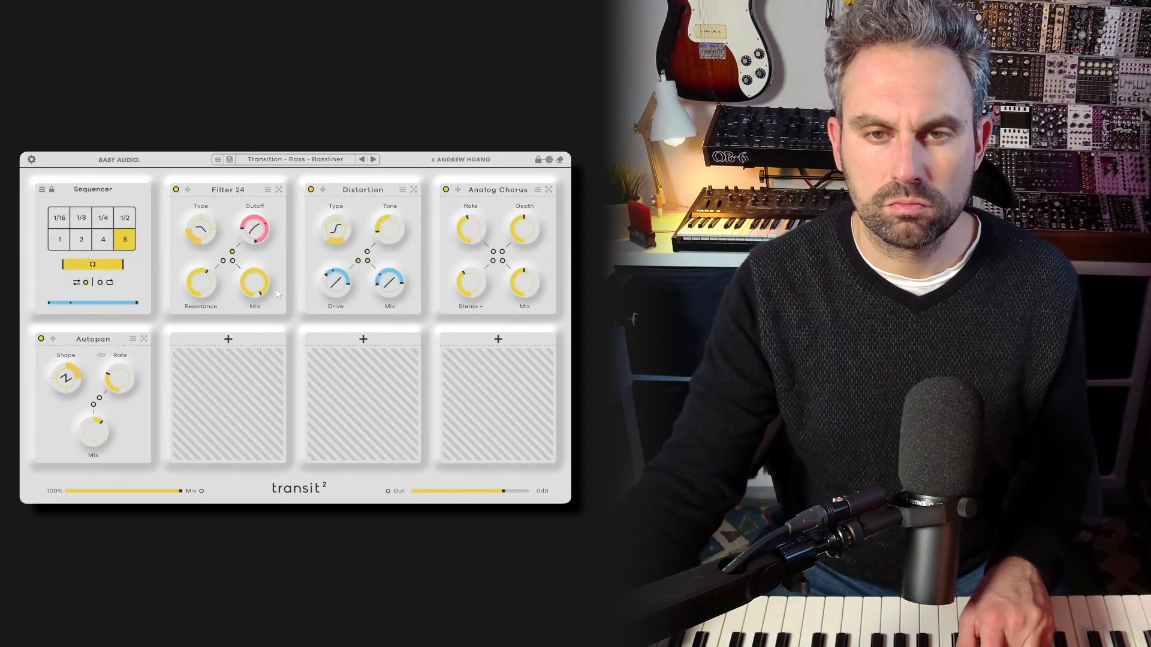
# Step: Nudge a control while the Bassliner sequencer preset plays, before switching to the original Transit
pyautogui.moveTo(254, 283); pyautogui.dragTo(254, 294)
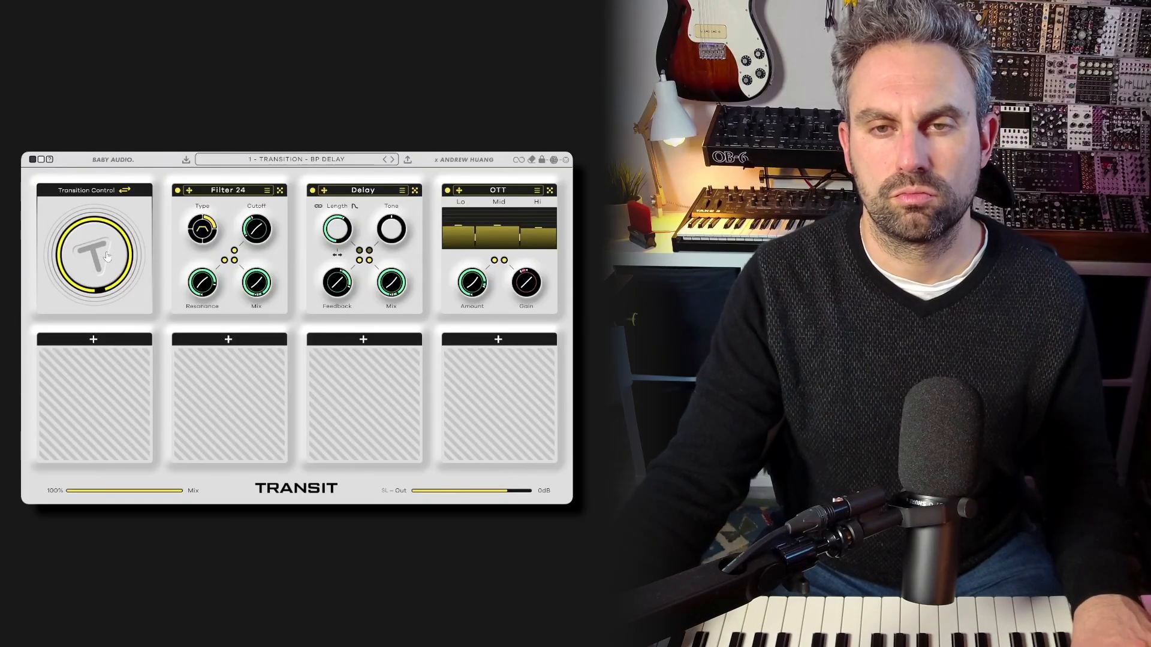
# Step: Sweep the Transition Control macro through the BP Delay effect chain
pyautogui.moveTo(92, 253); pyautogui.dragTo(111, 272)
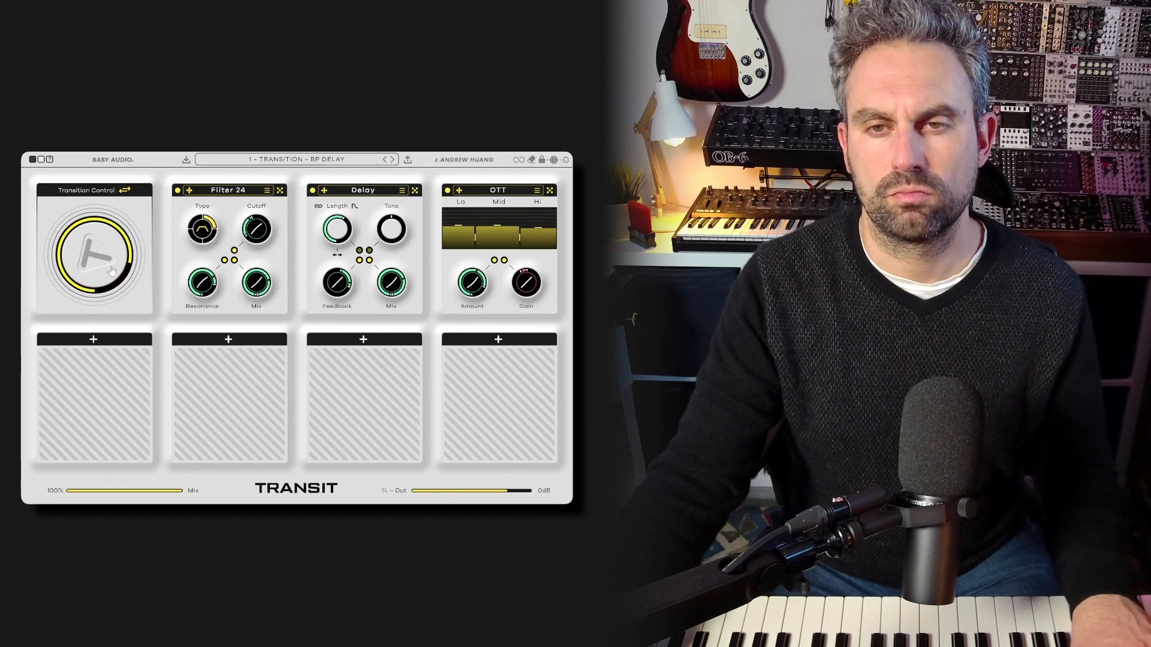
pyautogui.moveTo(111, 263); pyautogui.dragTo(114, 291)
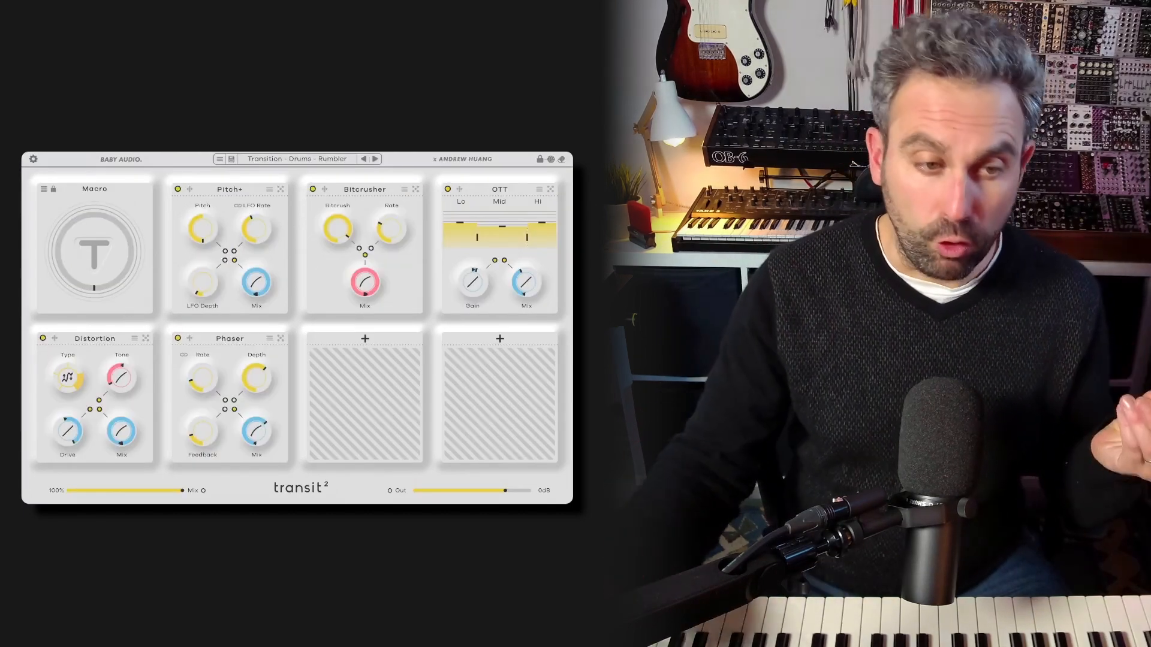
# Step: Drive the Rumbler preset with Follower motion and raise its range to about 81
pyautogui.click(93, 189)
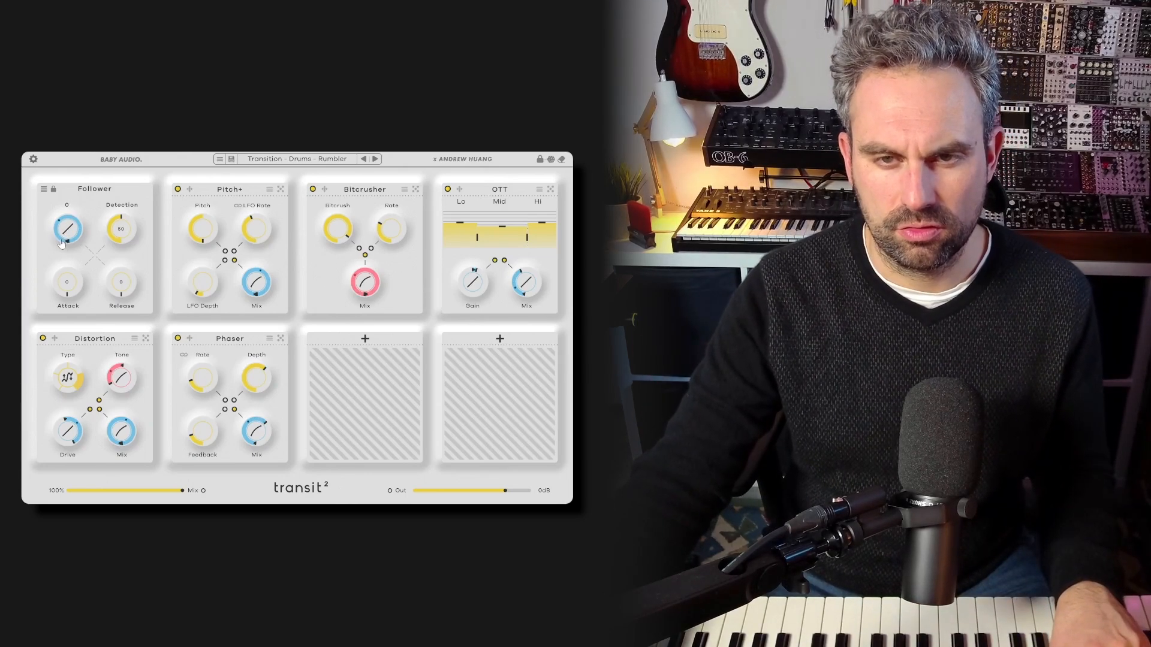
pyautogui.moveTo(67, 229); pyautogui.dragTo(67, 220)
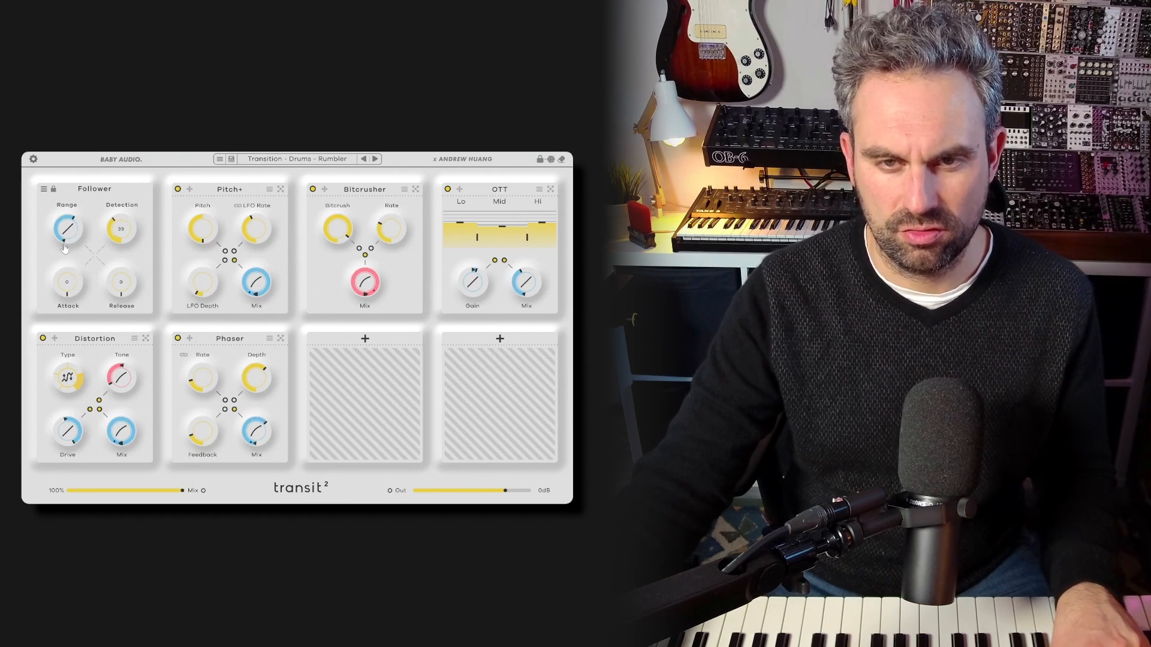
pyautogui.moveTo(67, 231); pyautogui.dragTo(79, 239)
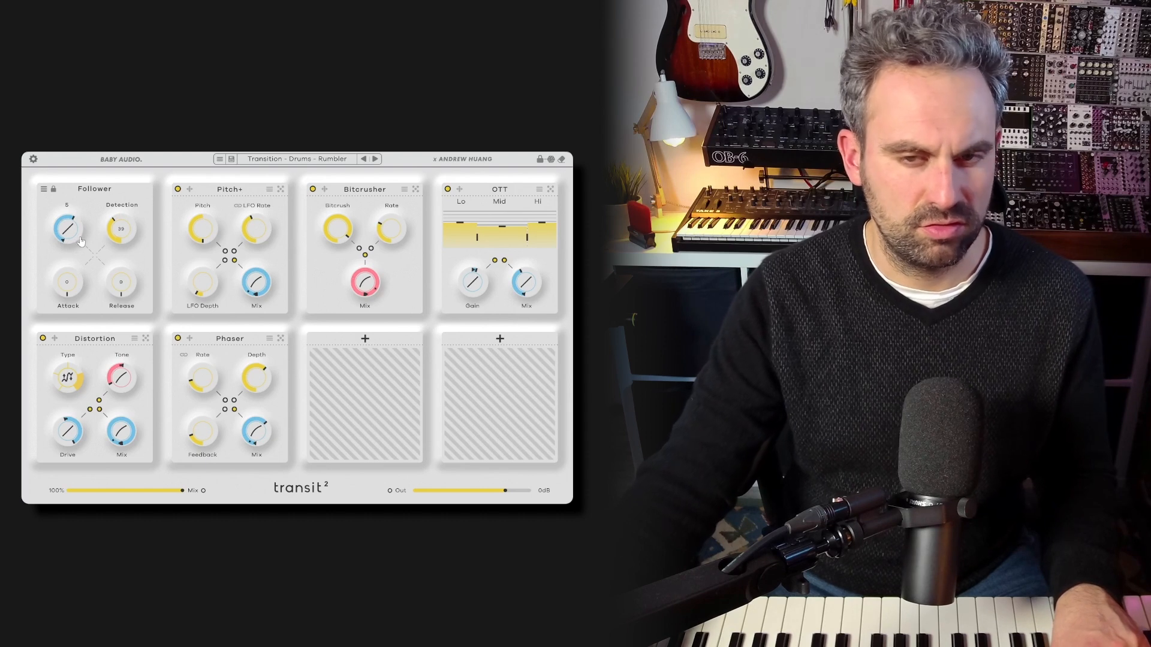
pyautogui.moveTo(67, 228); pyautogui.dragTo(73, 221)
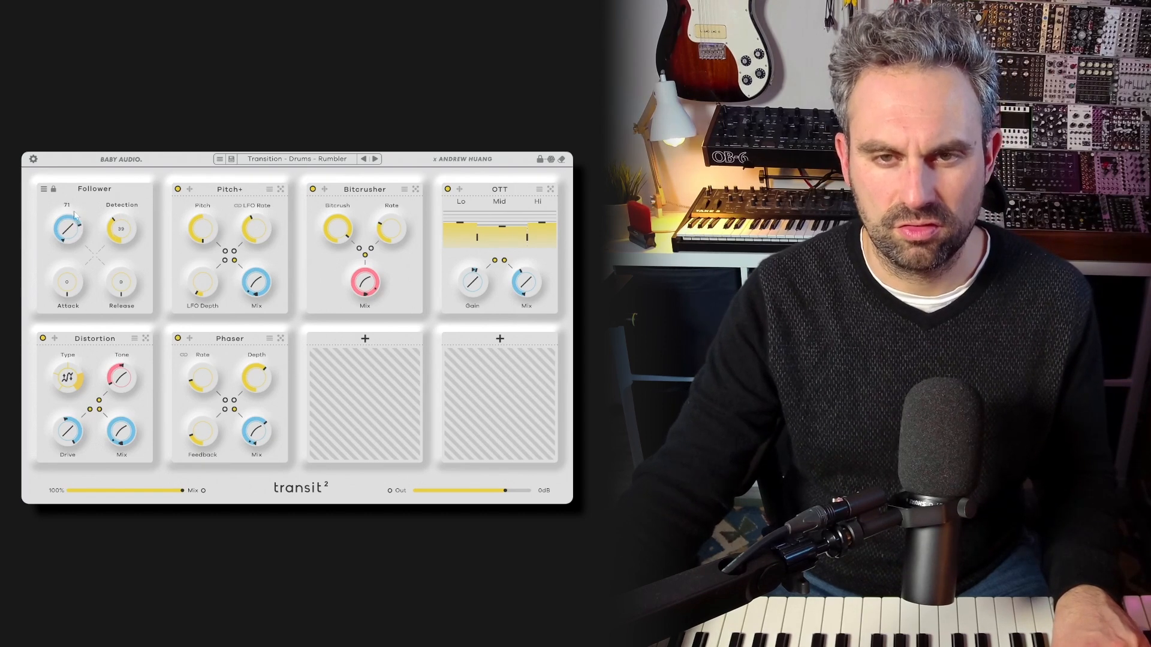
pyautogui.moveTo(67, 228); pyautogui.dragTo(67, 217)
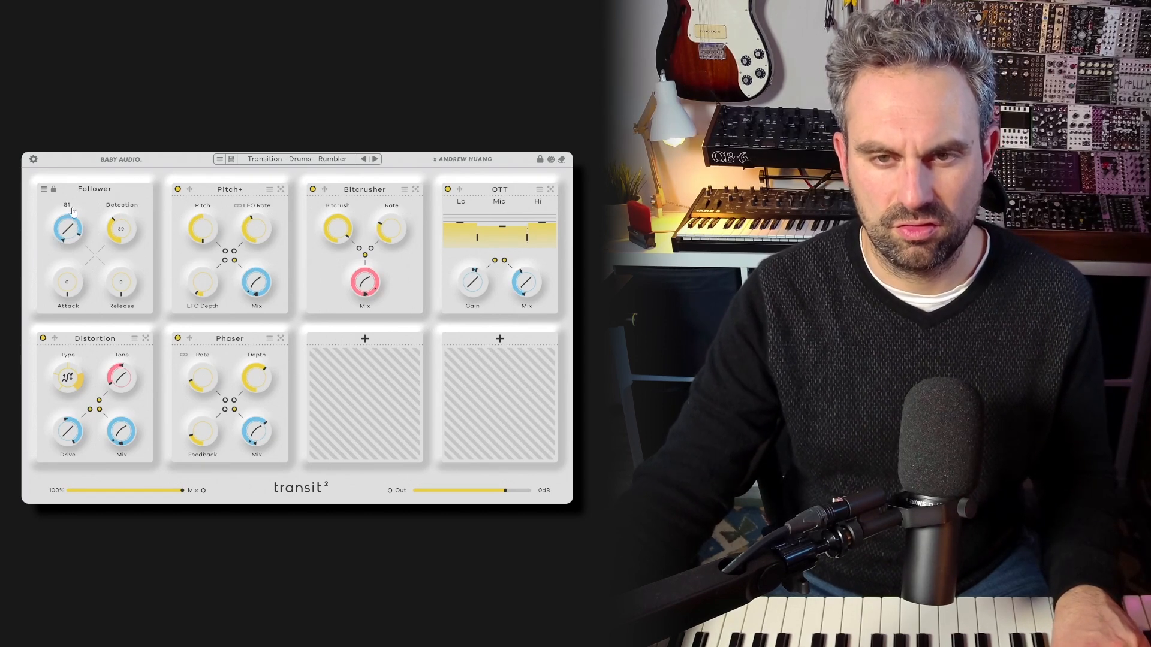
pyautogui.moveTo(67, 229); pyautogui.dragTo(69, 224)
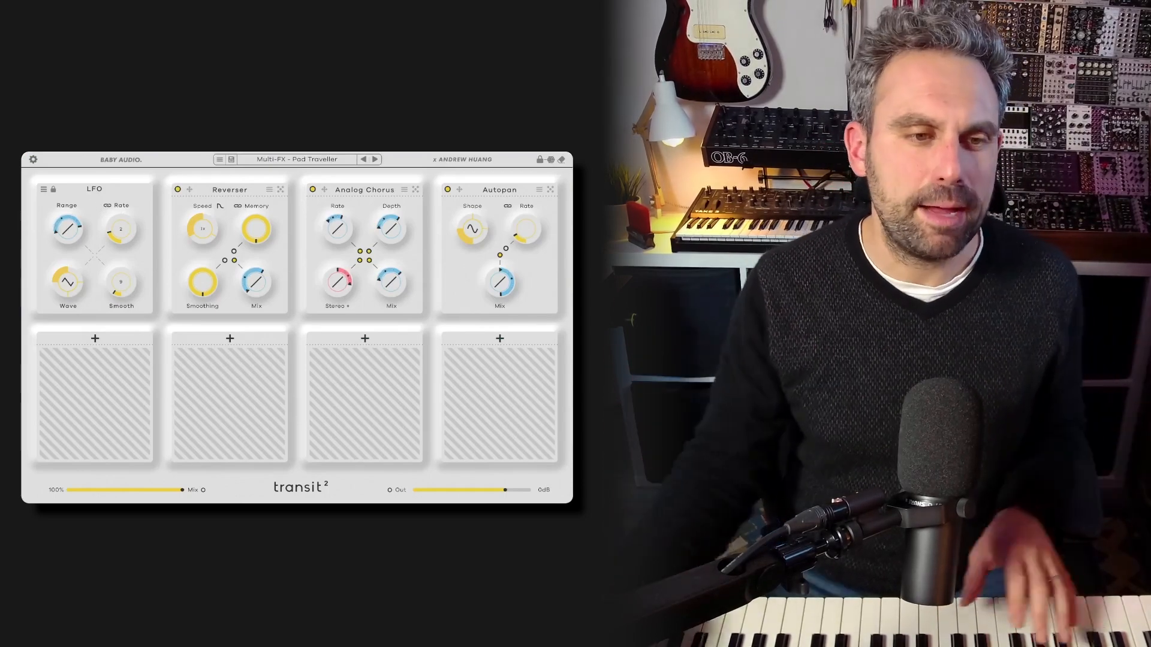
# Step: Load the Multi-FX Pad Traveller preset with LFO motion feeding Reverser, Analog Chorus and Autopan
pyautogui.click(67, 283)
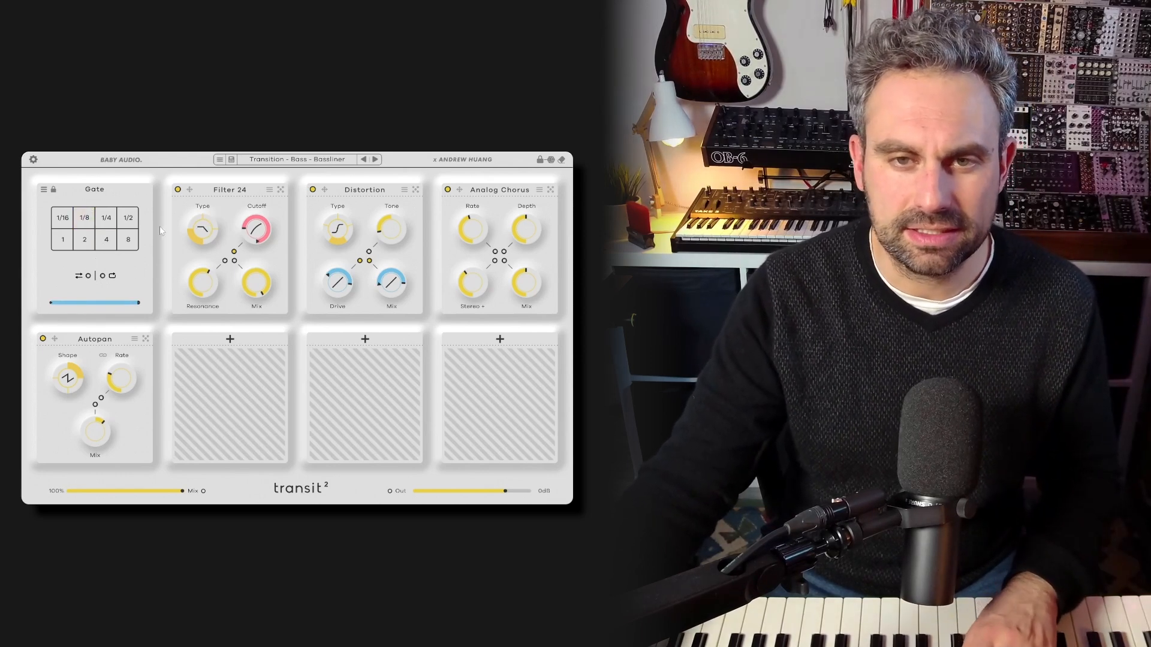
# Step: Audition the Bassliner gate at the 2, 1/16 and 1/8 divisions
pyautogui.click(84, 240)
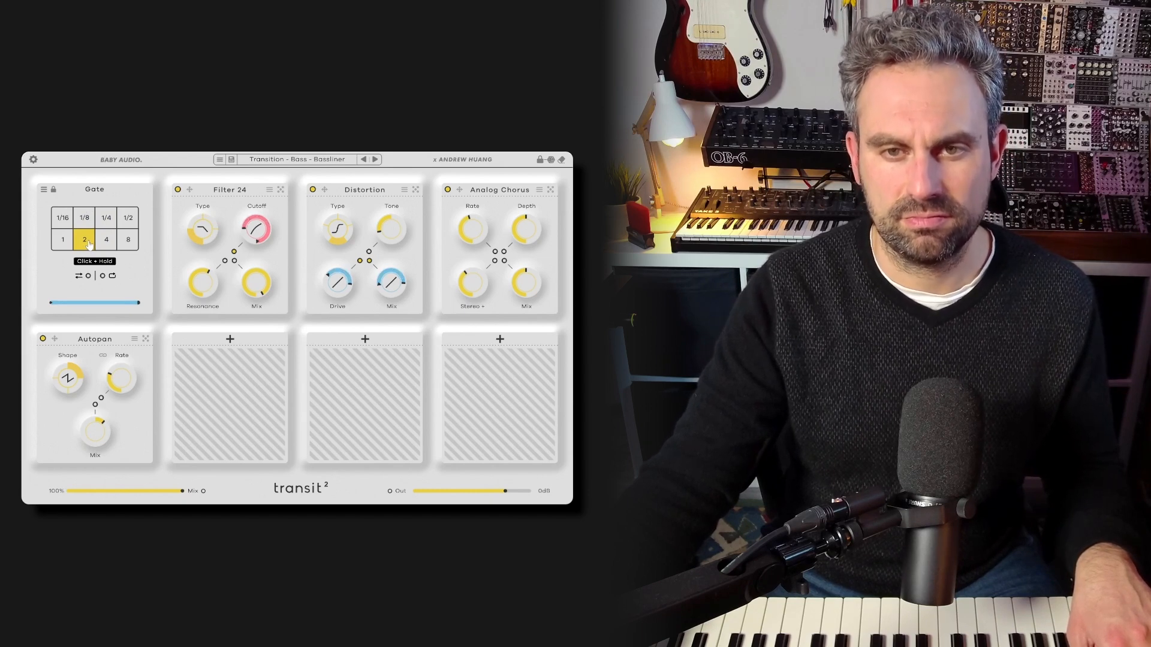
pyautogui.click(61, 217)
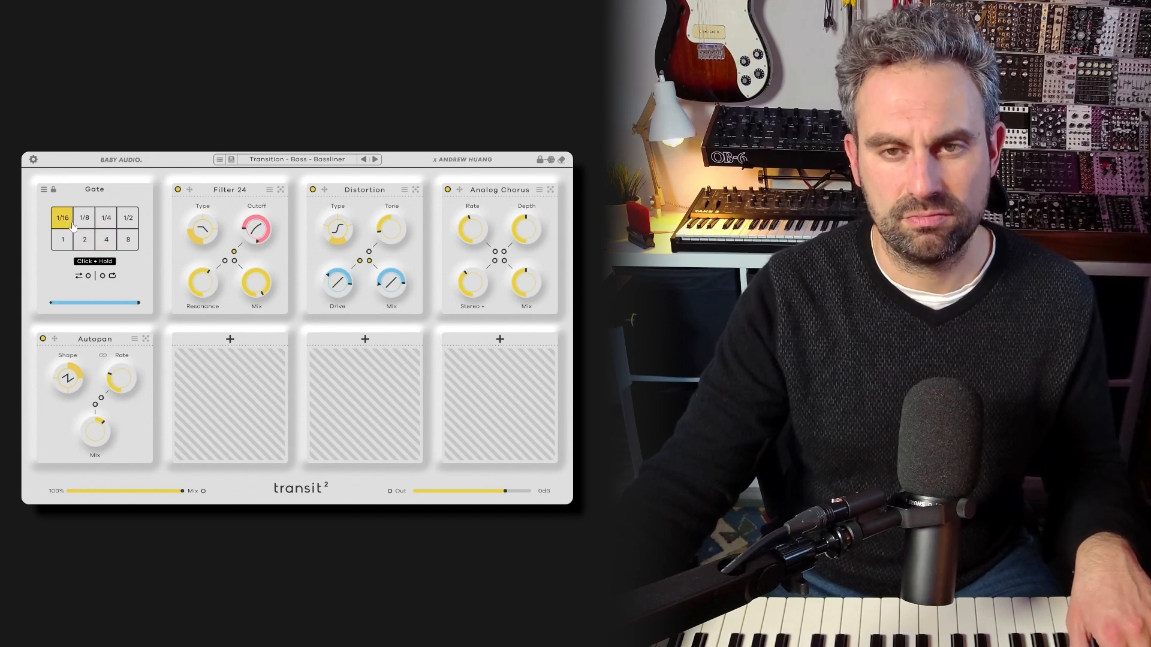
pyautogui.click(84, 217)
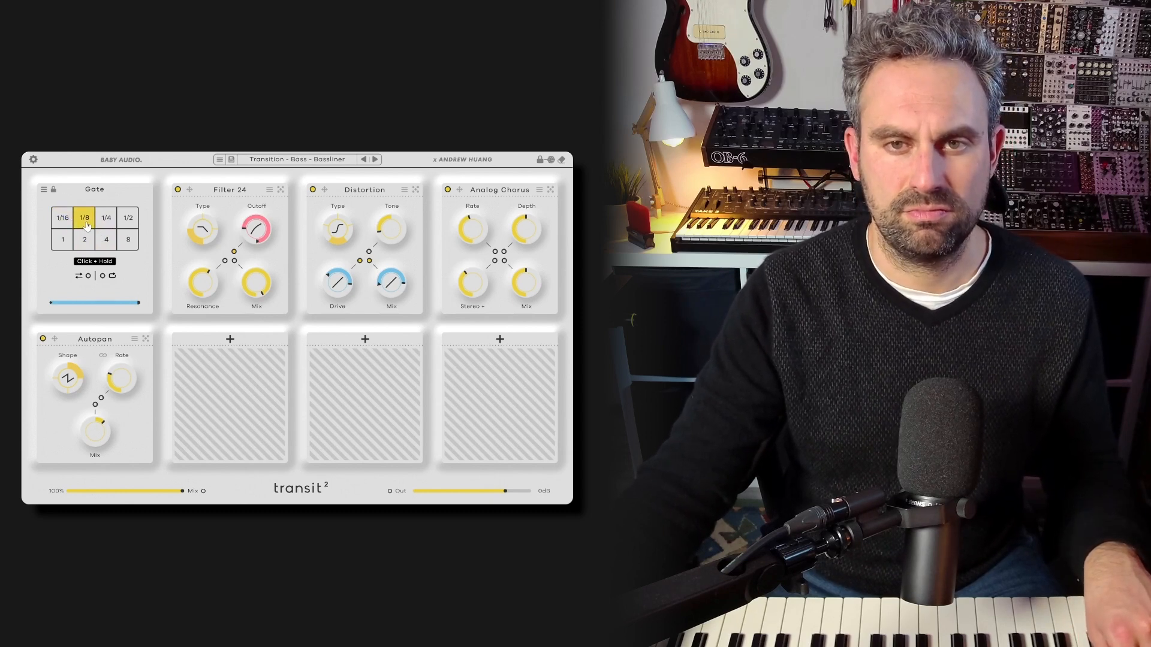
pyautogui.click(62, 218)
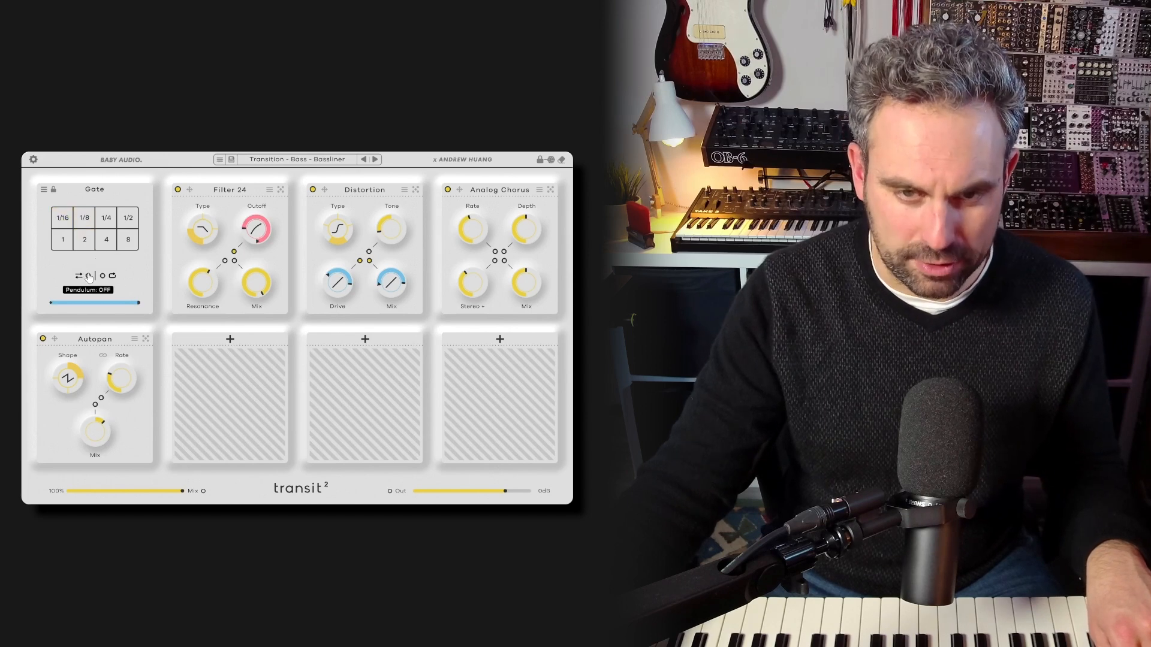
# Step: Toggle Pendulum playback and gate at 1/16, 1/8 and 1/4 divisions
pyautogui.click(63, 217)
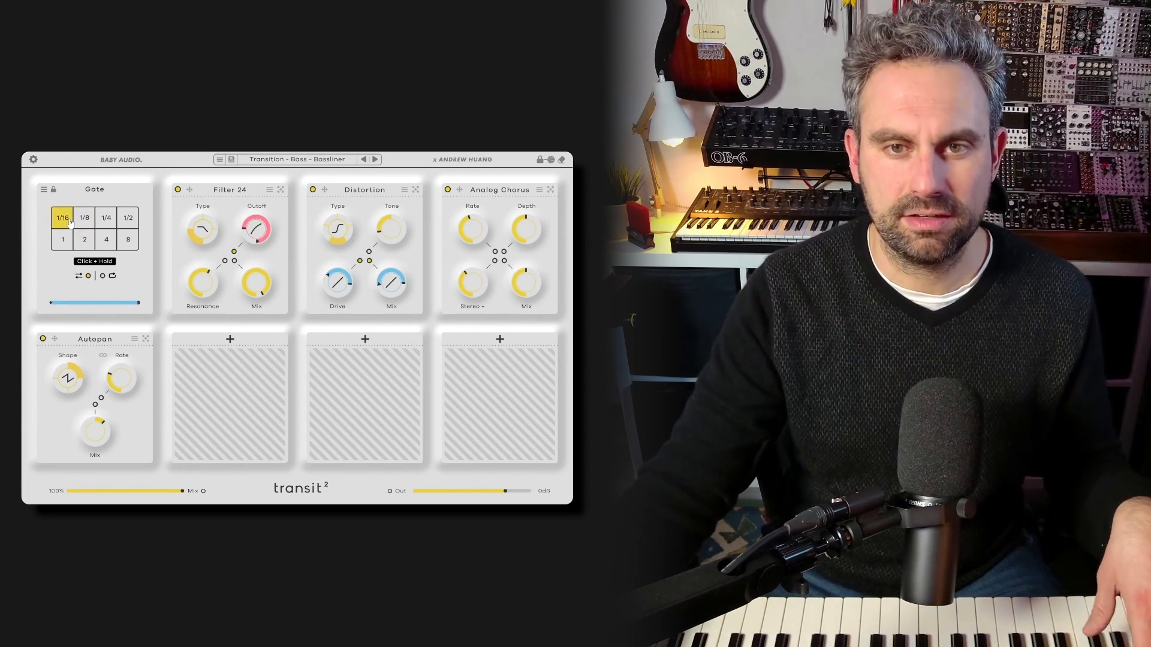
pyautogui.click(84, 217)
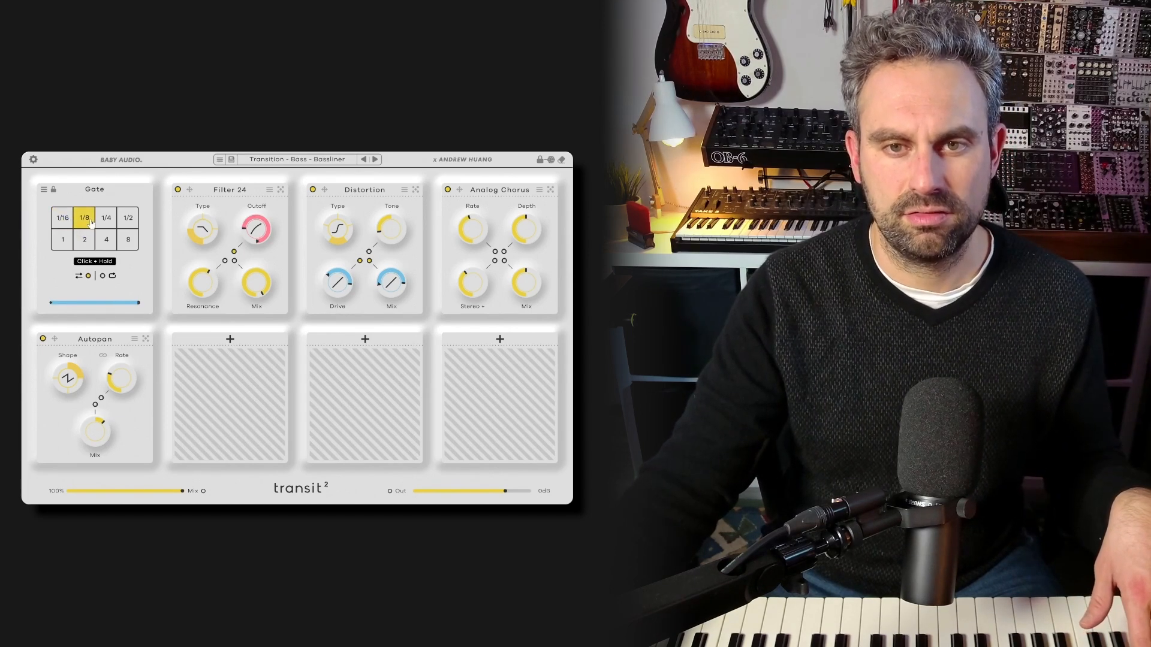
pyautogui.click(106, 218)
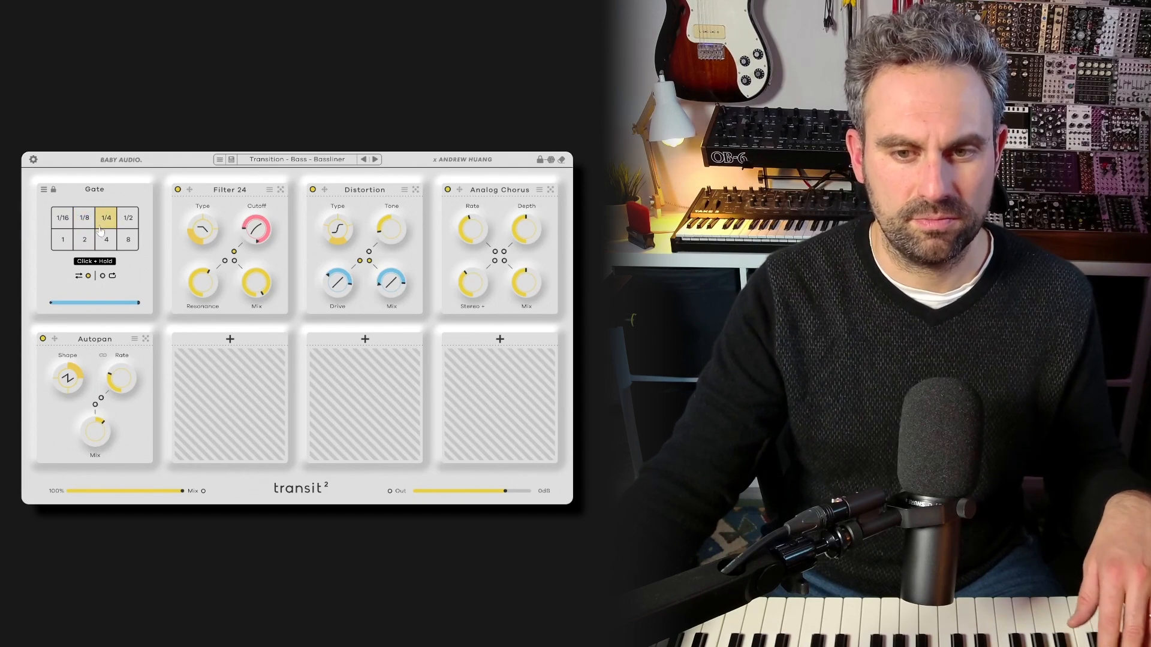
pyautogui.click(106, 217)
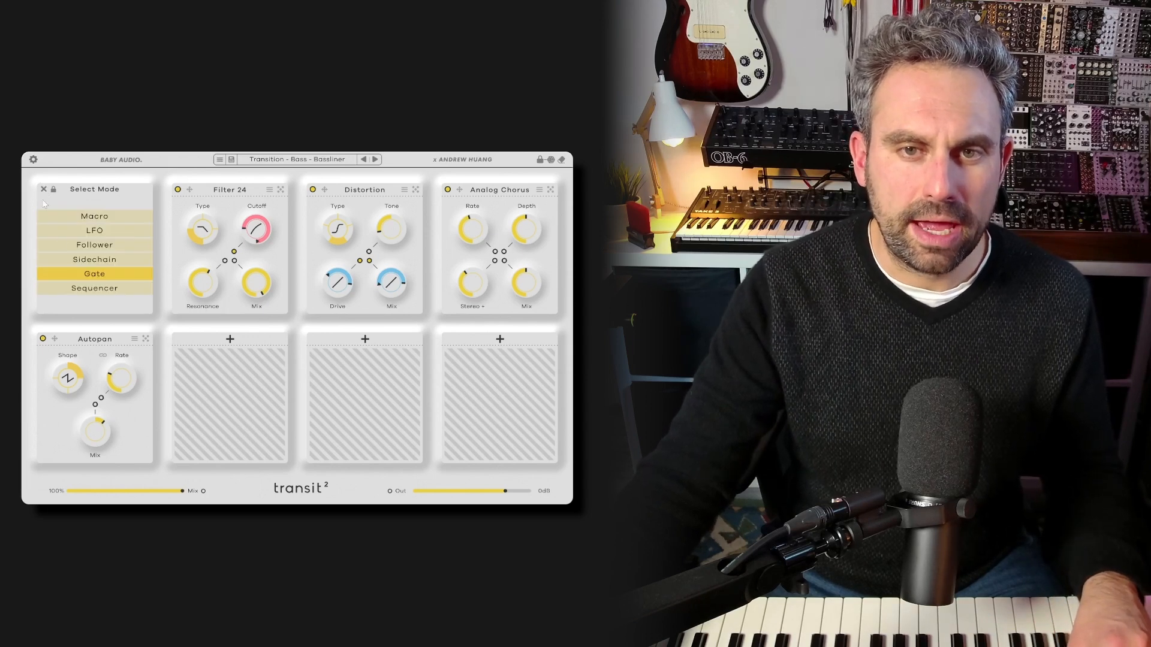
# Step: Choose a motion mode other than Gate from the Select Mode list
pyautogui.click(93, 259)
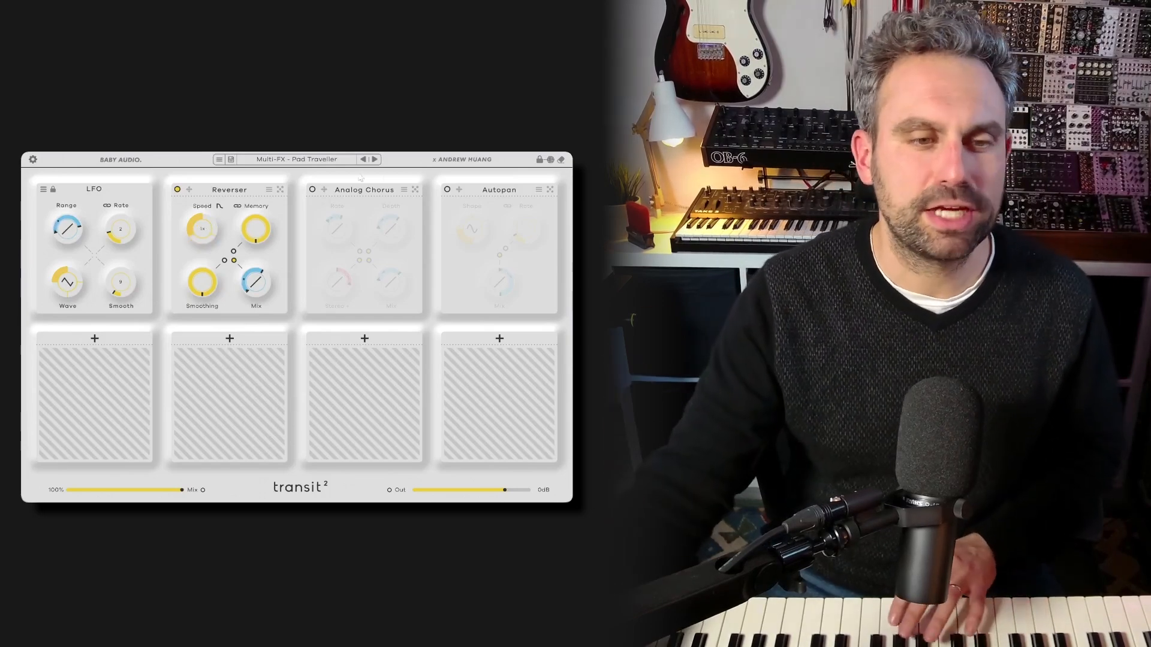
pyautogui.moveTo(256, 229); pyautogui.dragTo(255, 224)
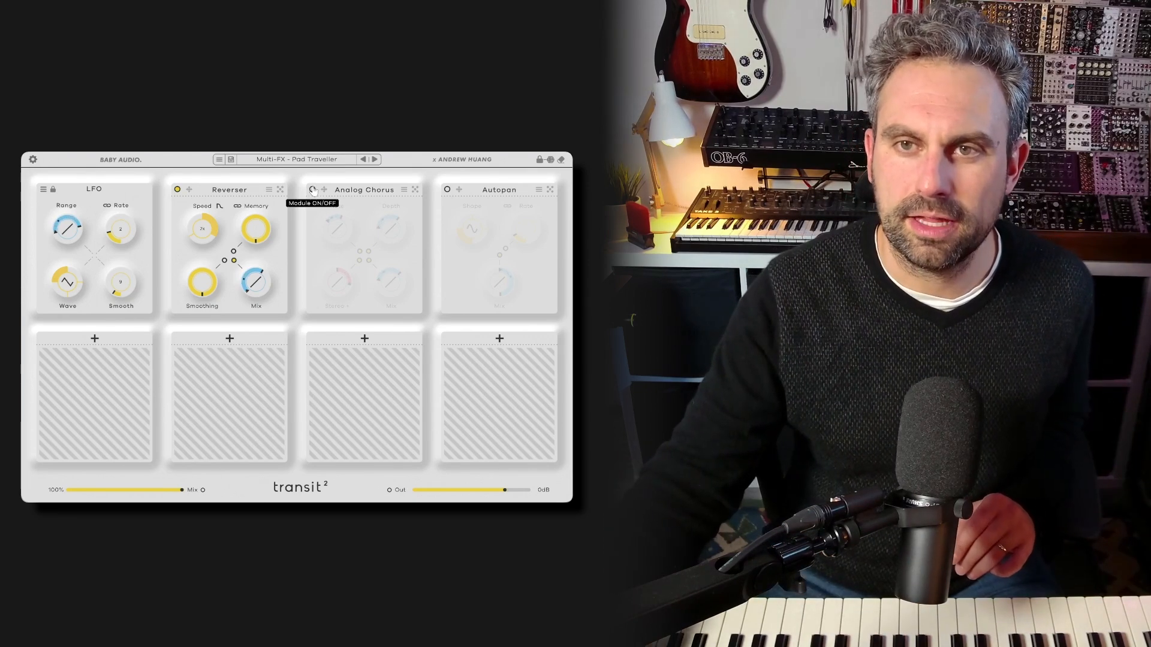
# Step: Switch Analog Chorus and Autopan on and adjust the Reverser's Speed
pyautogui.click(313, 190)
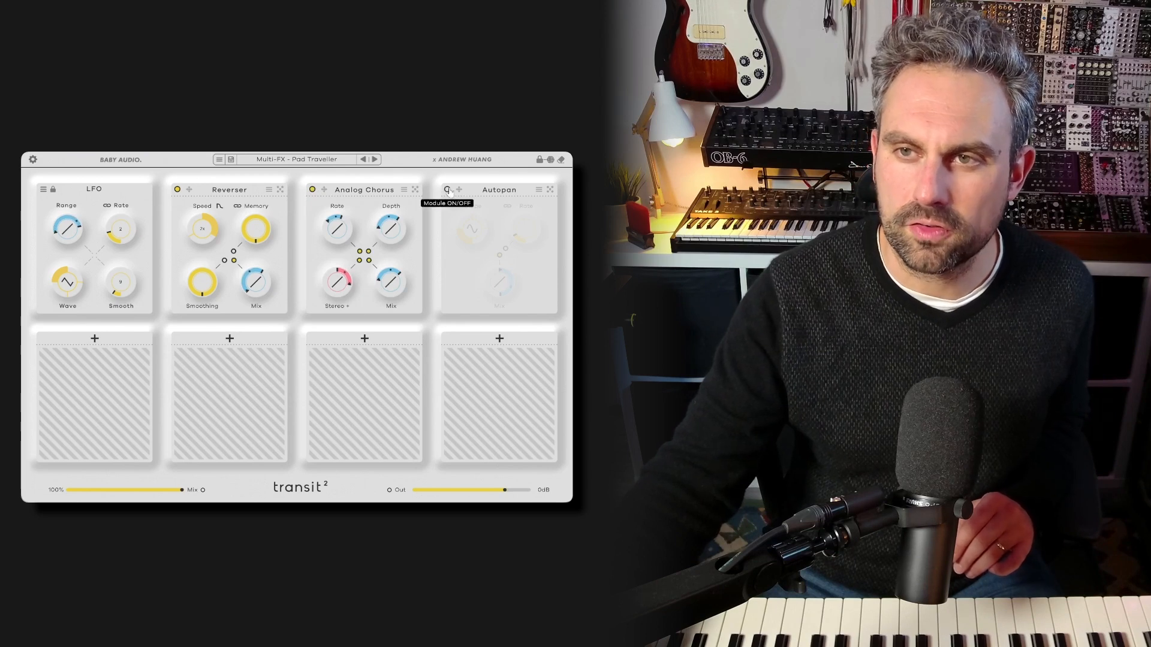
pyautogui.click(444, 189)
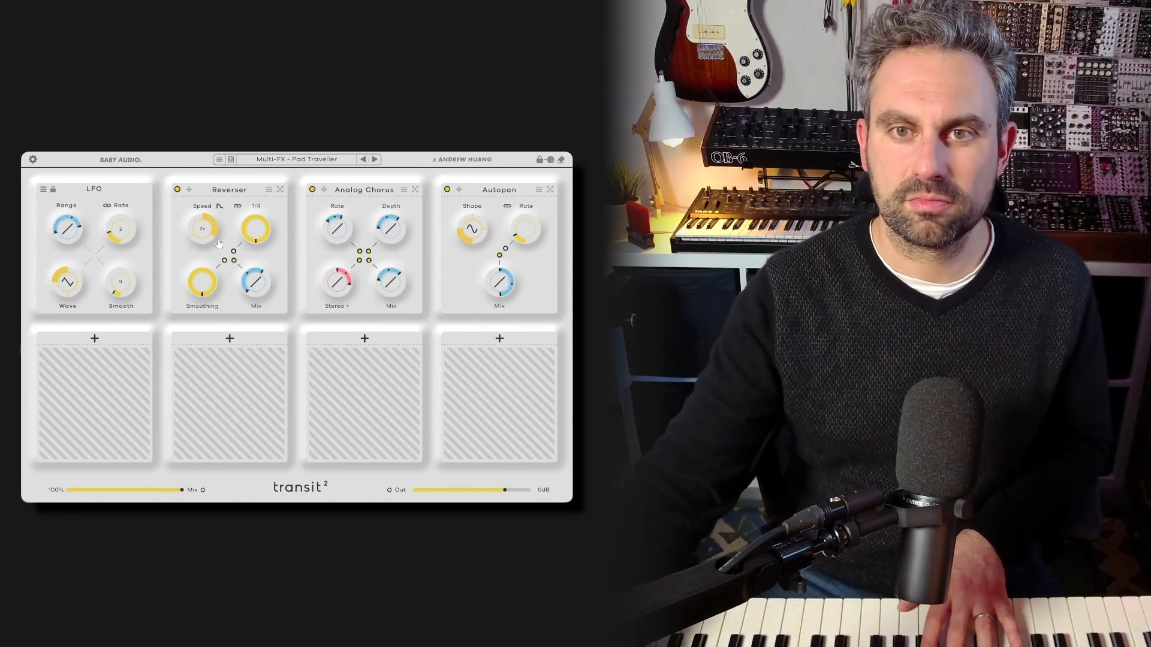
pyautogui.moveTo(200, 229); pyautogui.dragTo(200, 249)
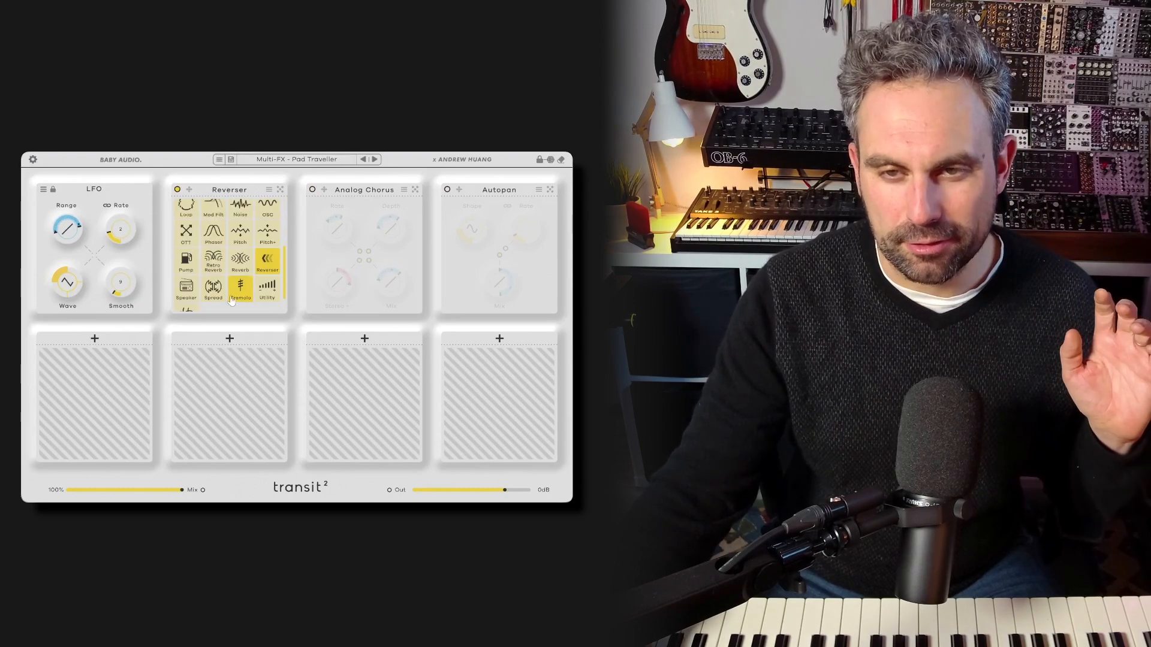
# Step: Swap Retro Reverb into the Reverser slot, then bring up the preset library
pyautogui.click(212, 264)
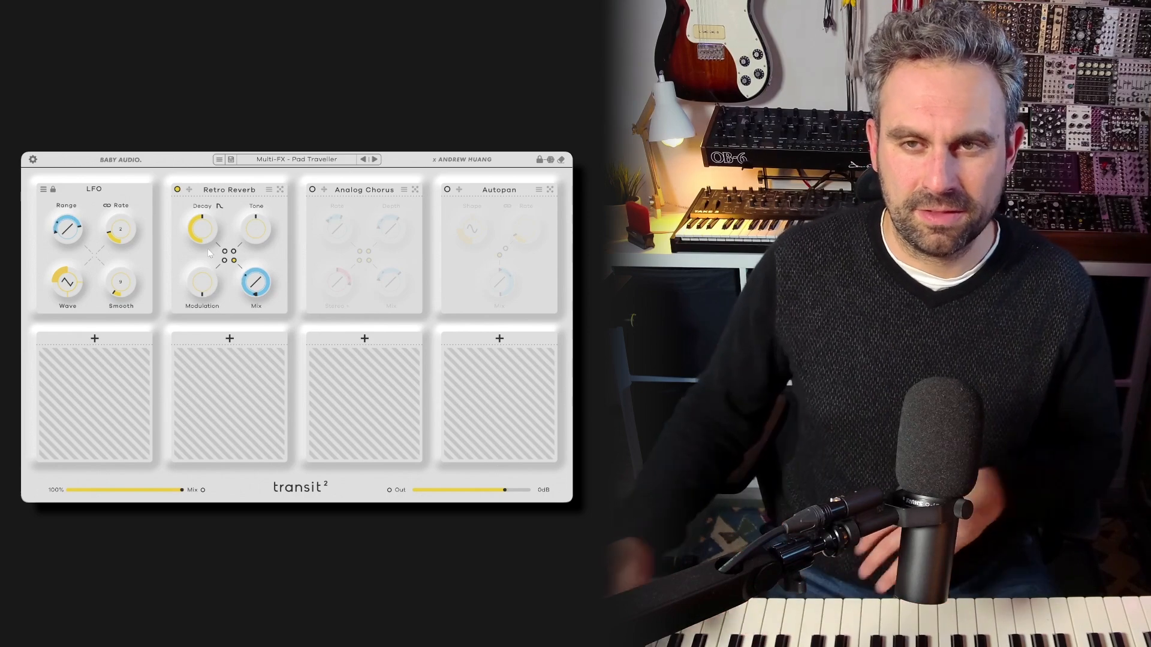
pyautogui.click(297, 160)
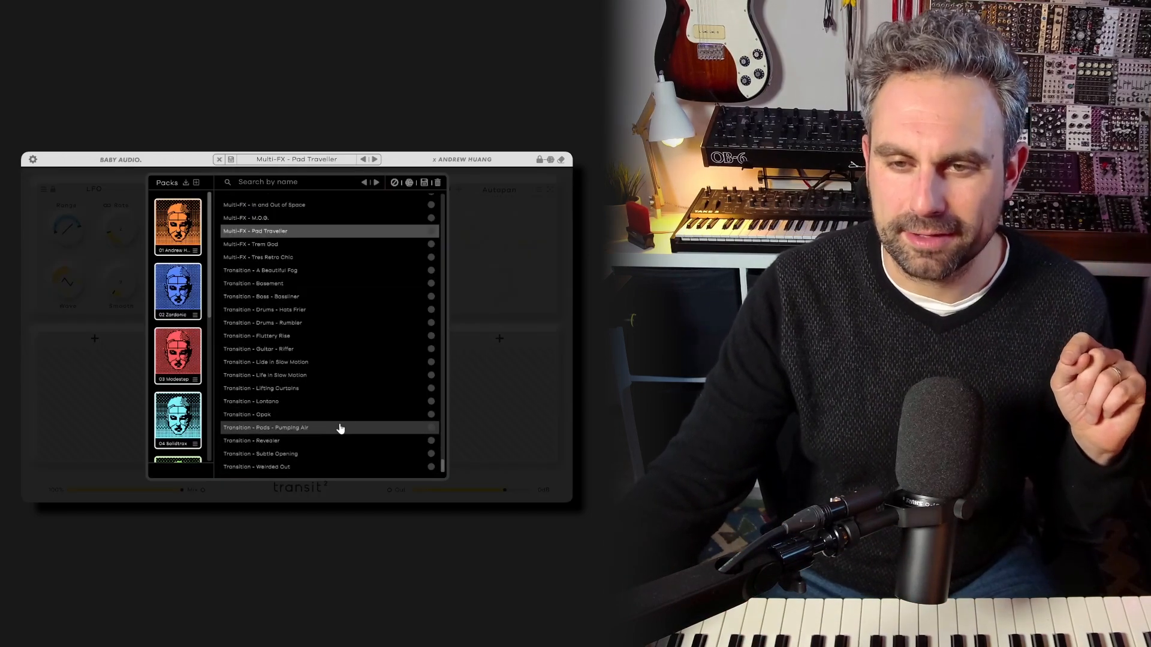
pyautogui.moveTo(322, 428)
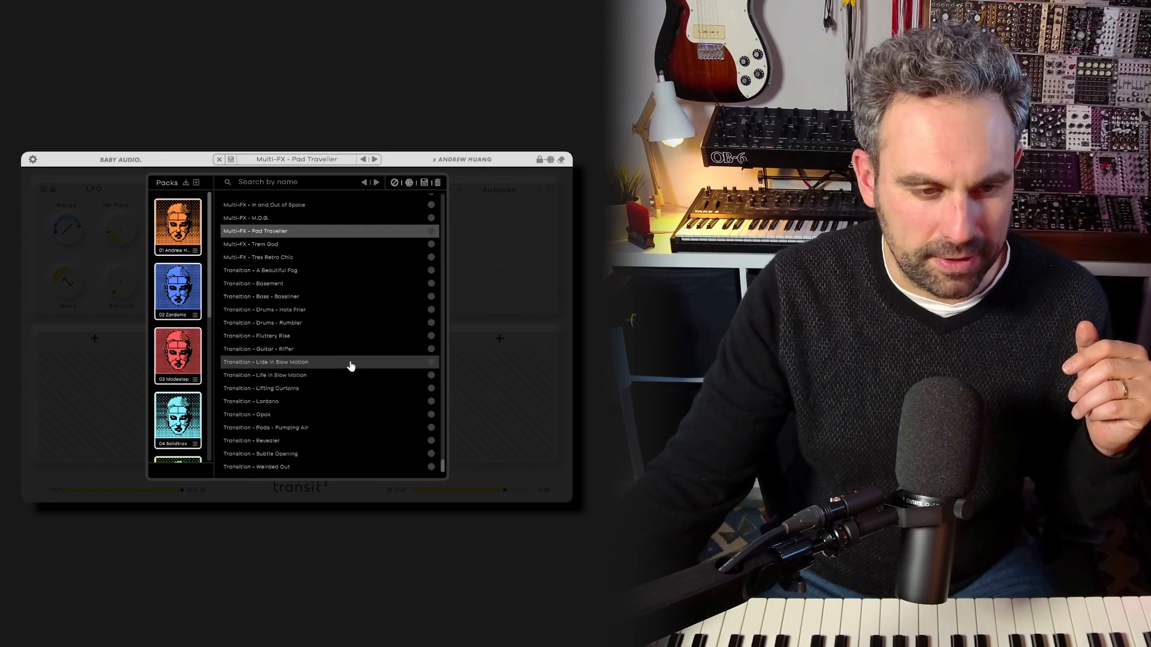
# Step: Load the Multi-FX Tres Retro Chic preset chaining Speaker and Retro Reverb under an LFO
pyautogui.click(259, 257)
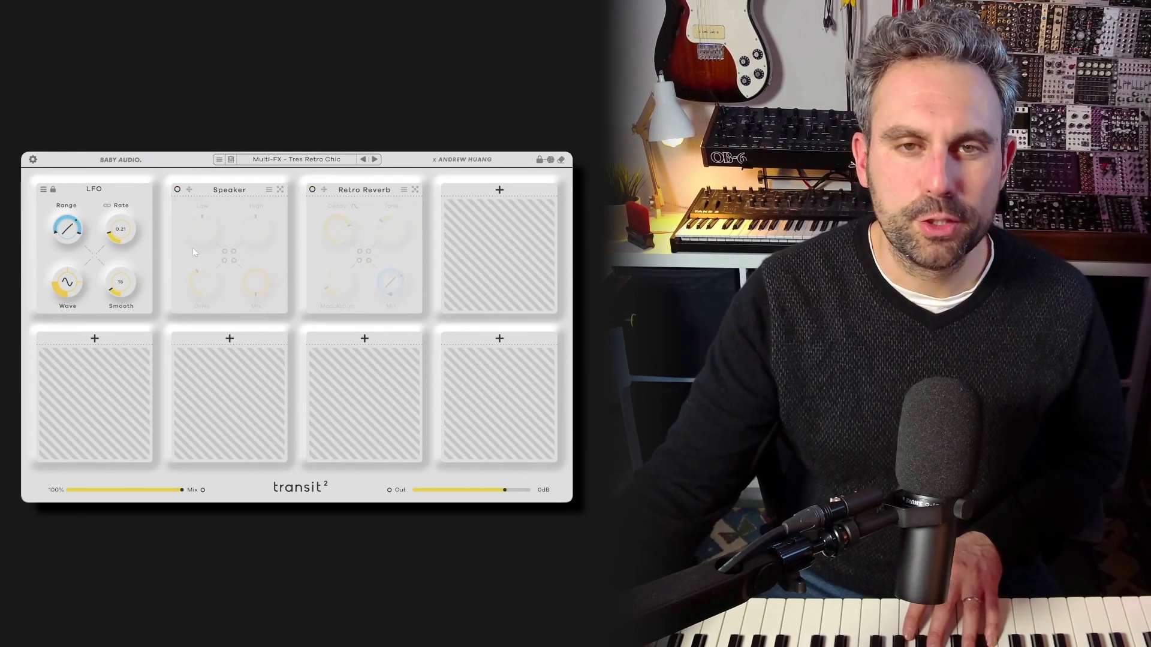
# Step: Switch the Speaker on, raise its Drive, A/B it bypassed, and route LFO modulation to Drive
pyautogui.click(177, 190)
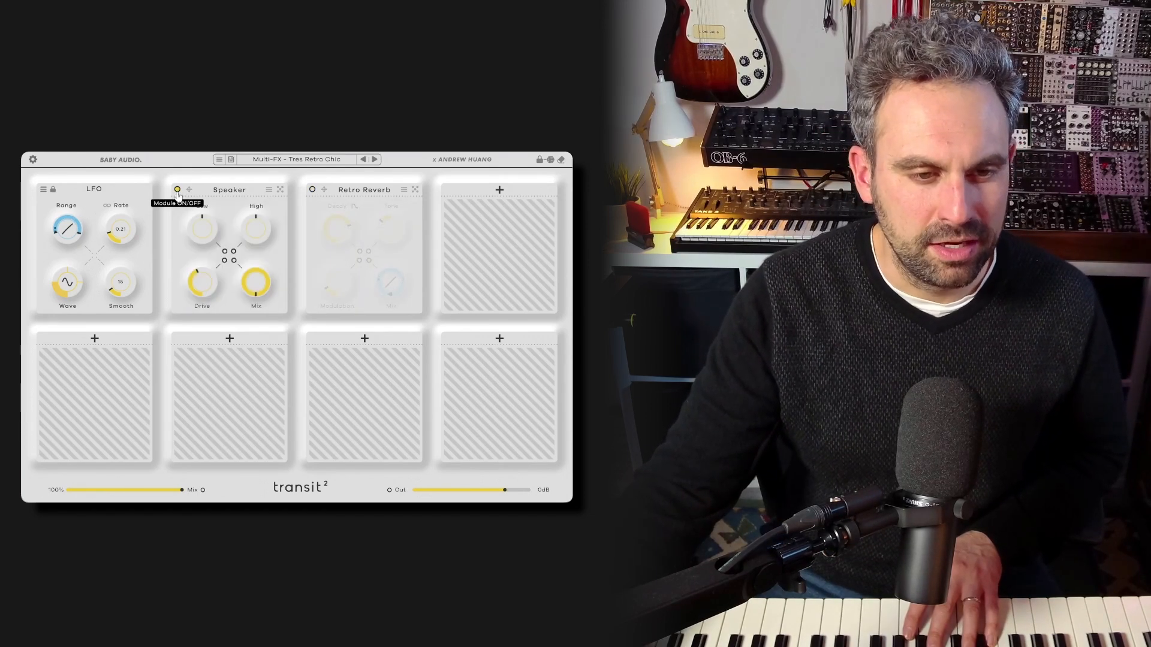
pyautogui.click(176, 189)
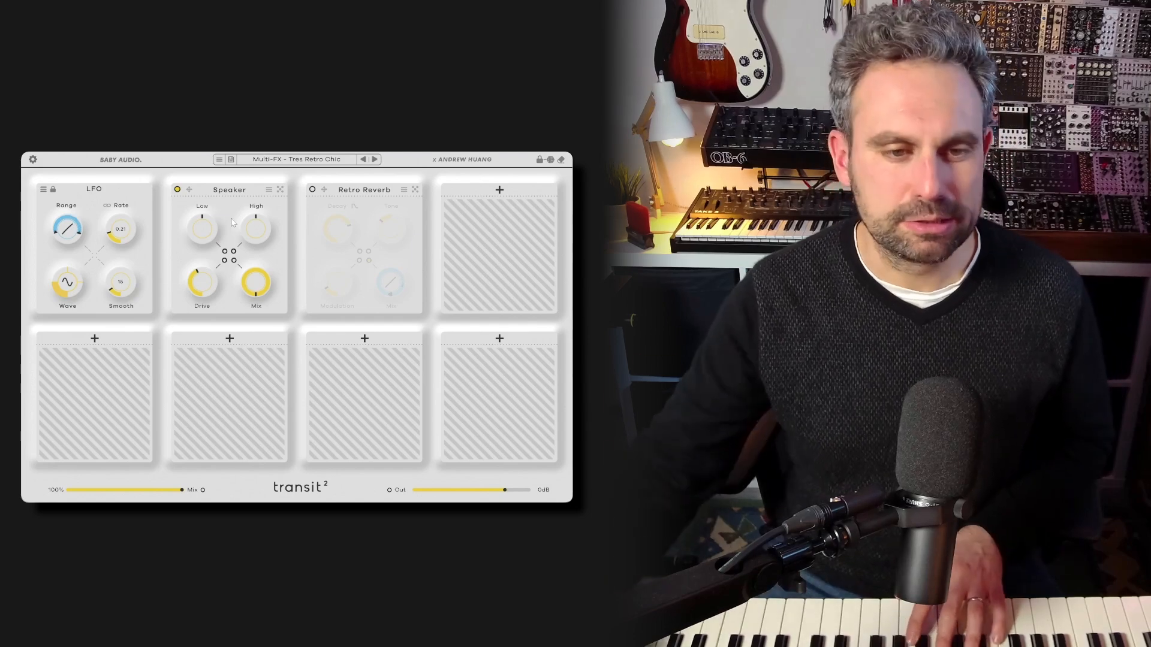
pyautogui.moveTo(200, 283); pyautogui.dragTo(201, 276)
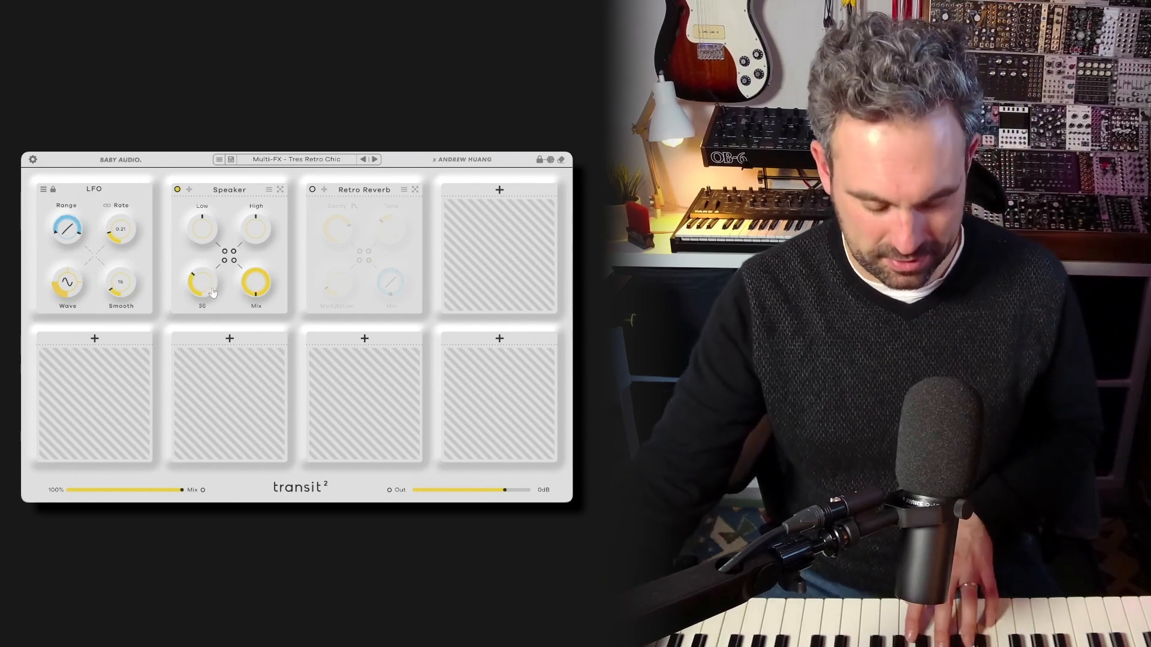
pyautogui.click(177, 190)
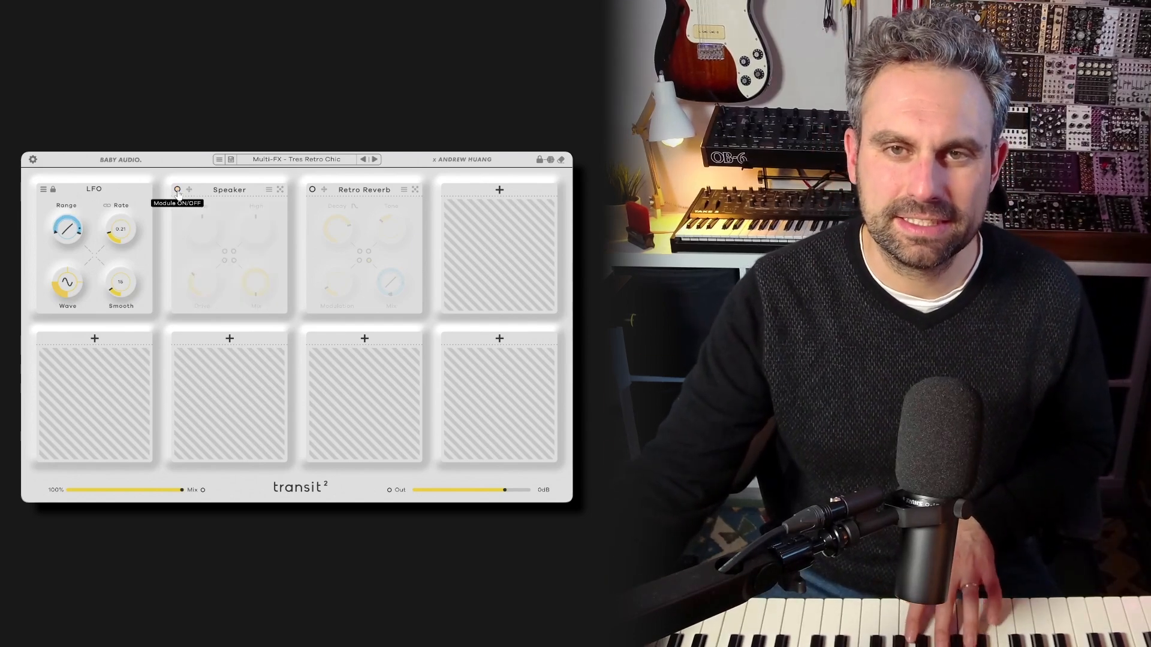
pyautogui.click(176, 190)
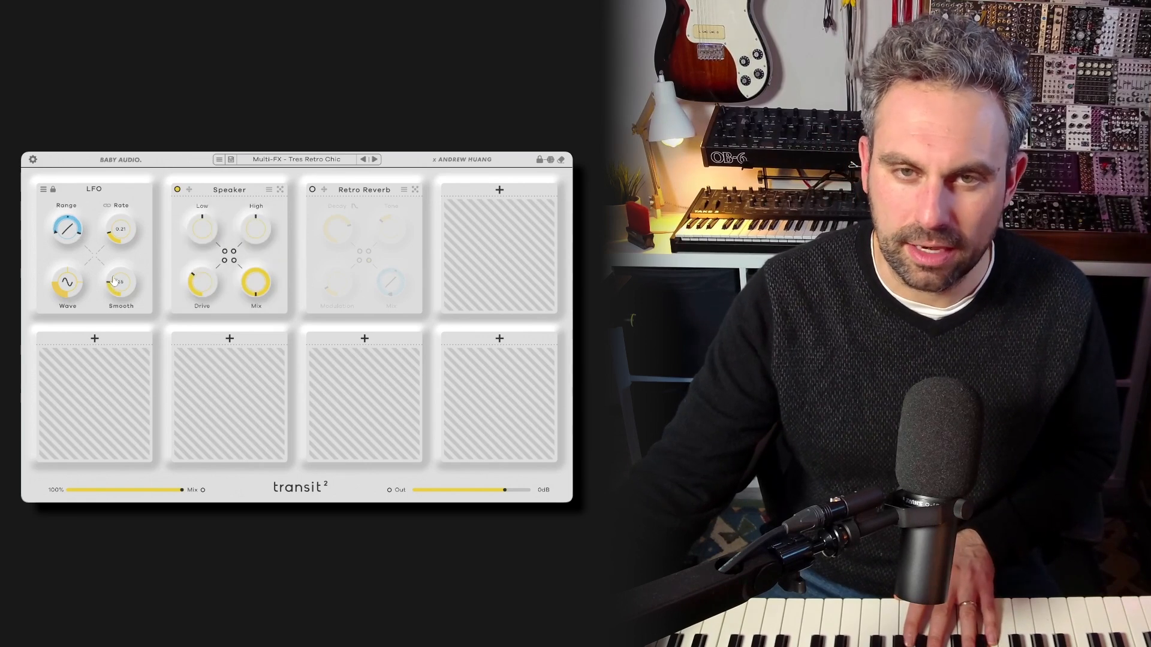
pyautogui.moveTo(199, 281); pyautogui.dragTo(199, 264)
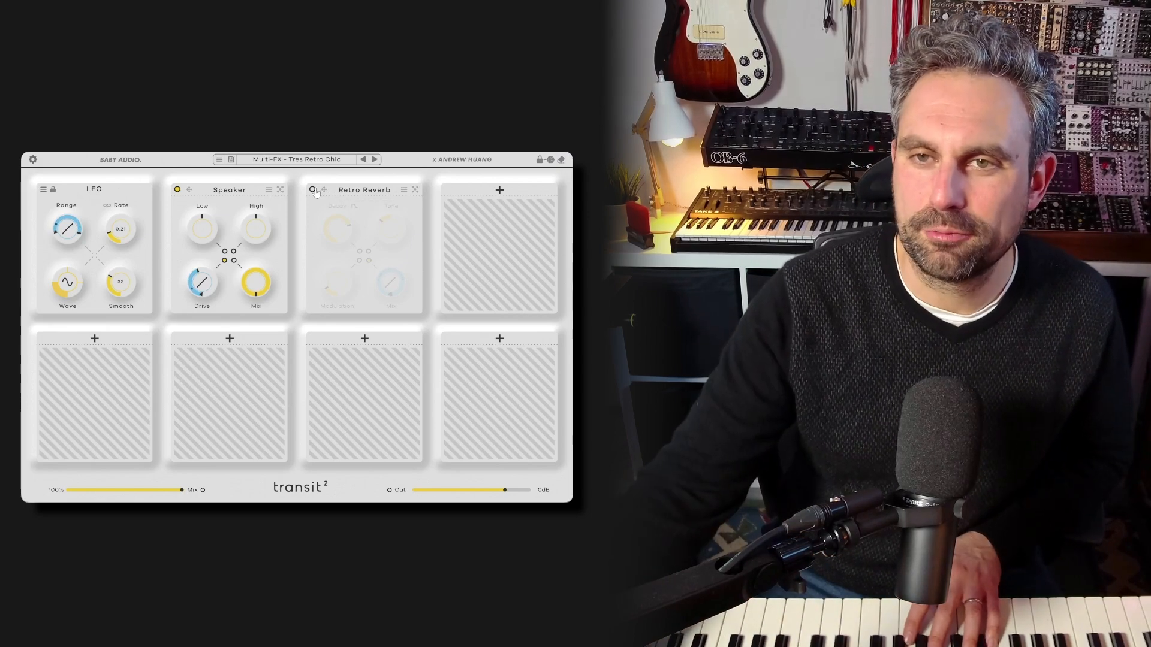
pyautogui.click(312, 189)
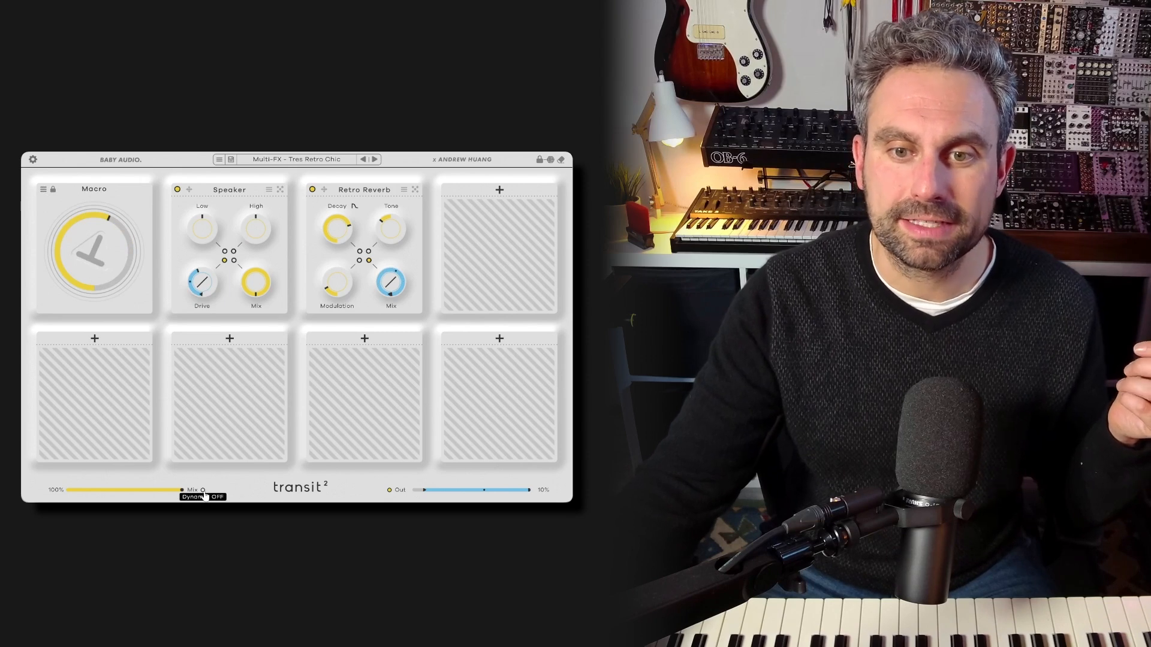
# Step: Link the overall Mix to the Macro with its modulation range set down to 0%
pyautogui.moveTo(180, 489); pyautogui.dragTo(69, 489)
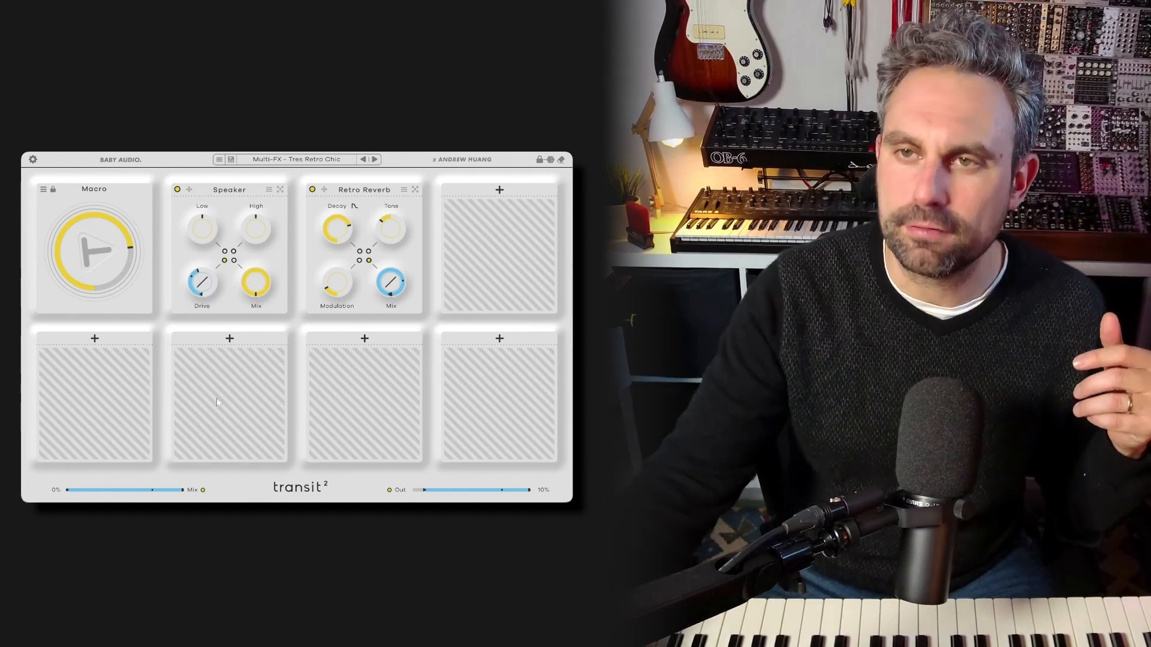
pyautogui.moveTo(324, 190)
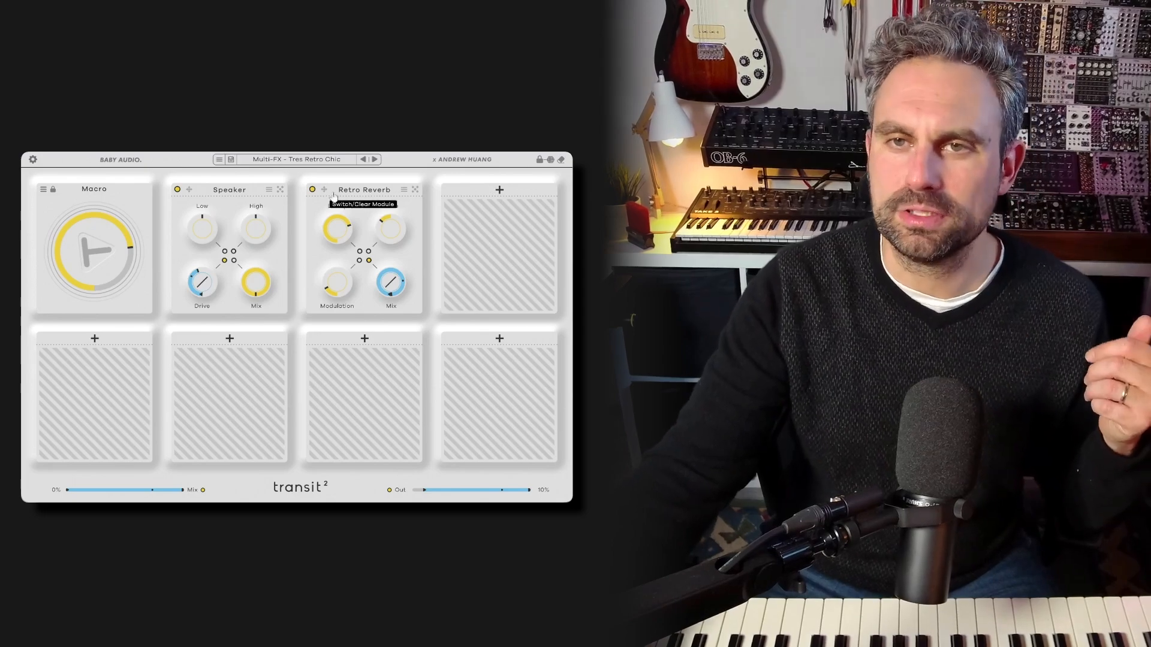